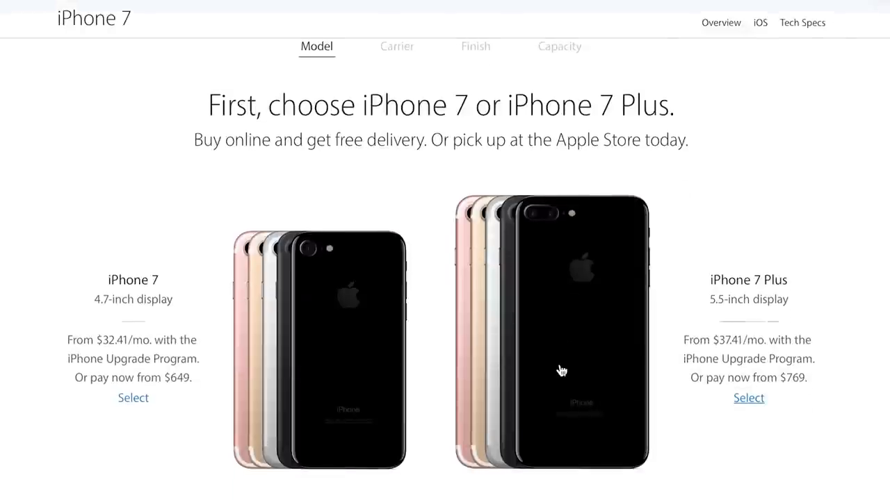
scroll(down, 3)
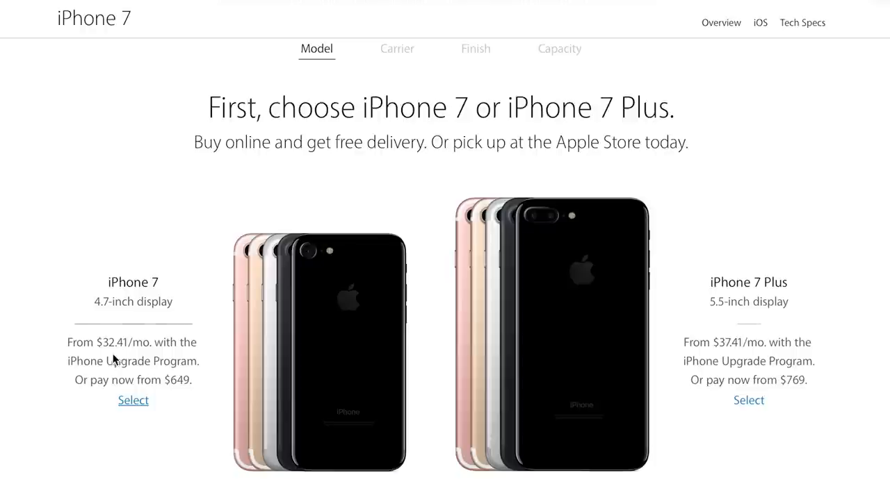
mouse_move(675, 359)
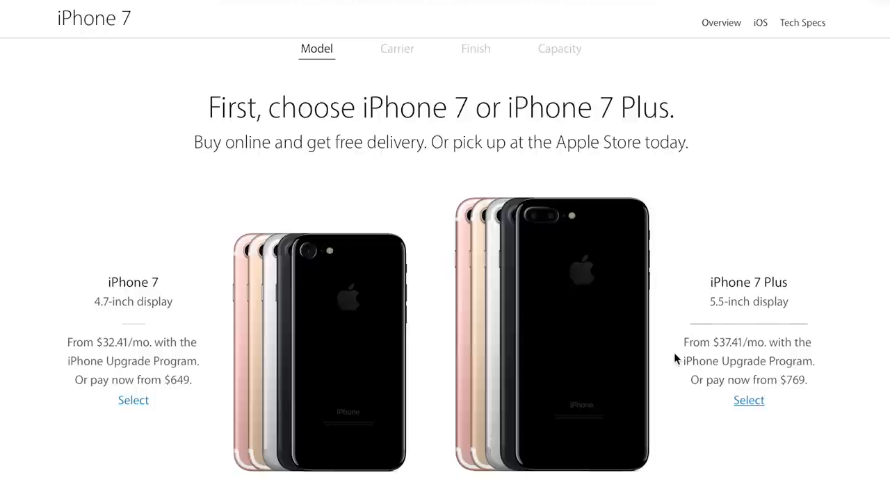
mouse_move(678, 358)
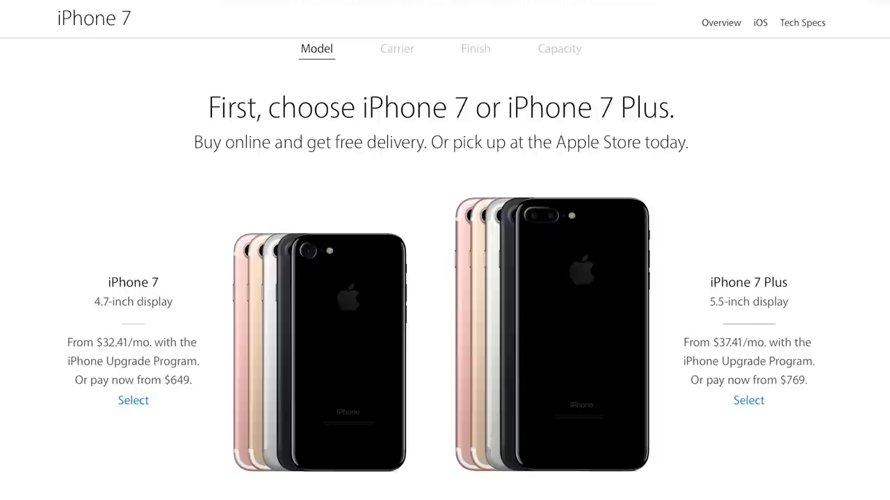